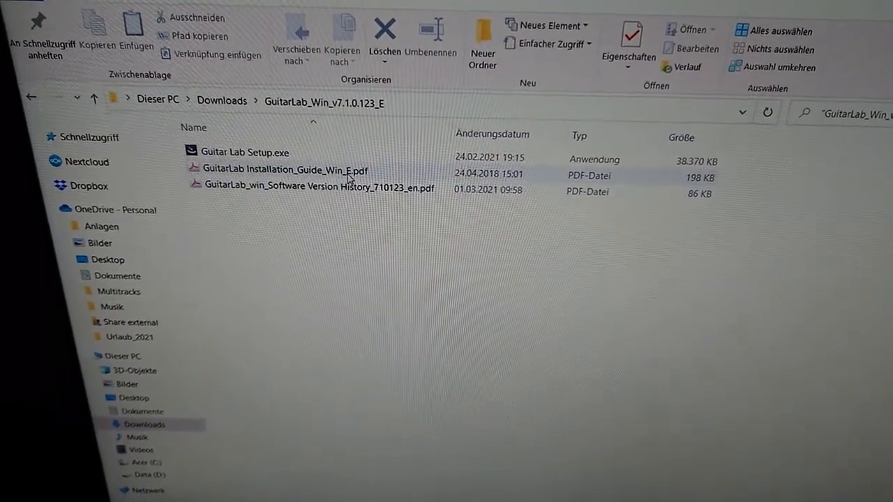
Open GuitarLab Installation_Guide_Win_E.pdf from the GuitarLab_Win folder
{"action": "left_click", "coordinate": [281, 170]}
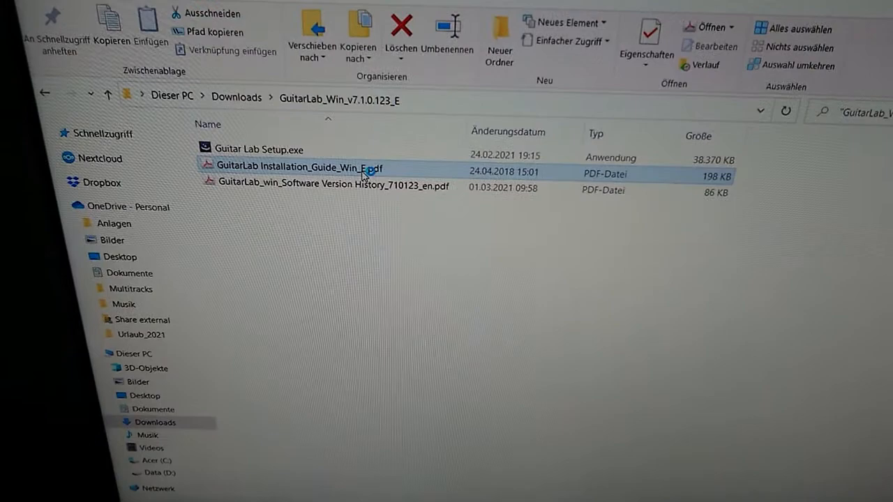
{"action": "double_click", "coordinate": [300, 168]}
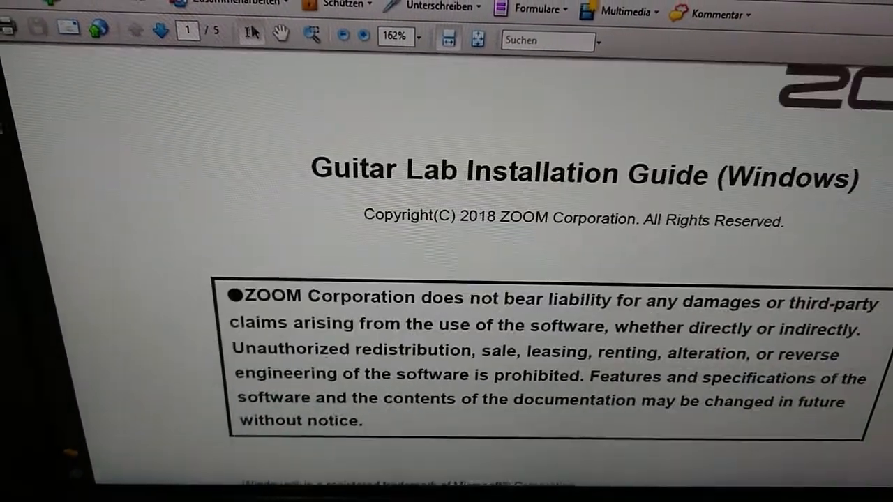
Read the five-page installation guide to its end, then return to the download folder window
{"action": "scroll", "scroll_direction": "down", "scroll_amount": 3}
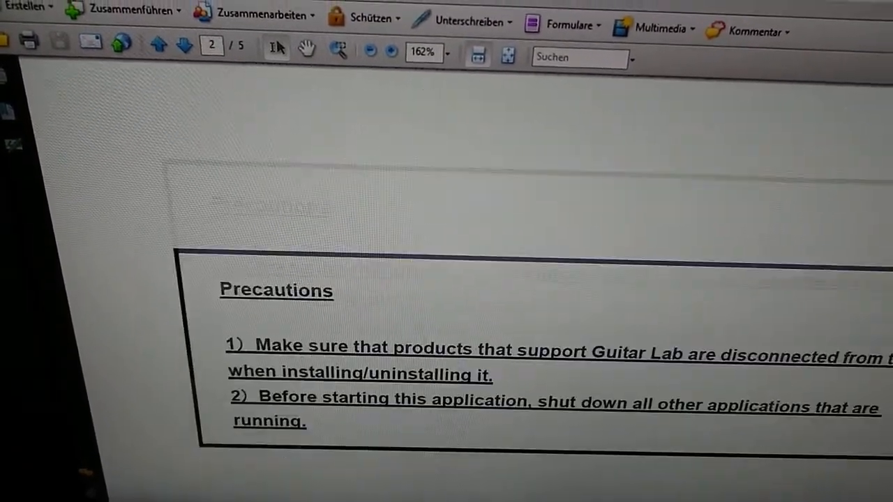
{"action": "scroll", "scroll_direction": "down", "scroll_amount": 3}
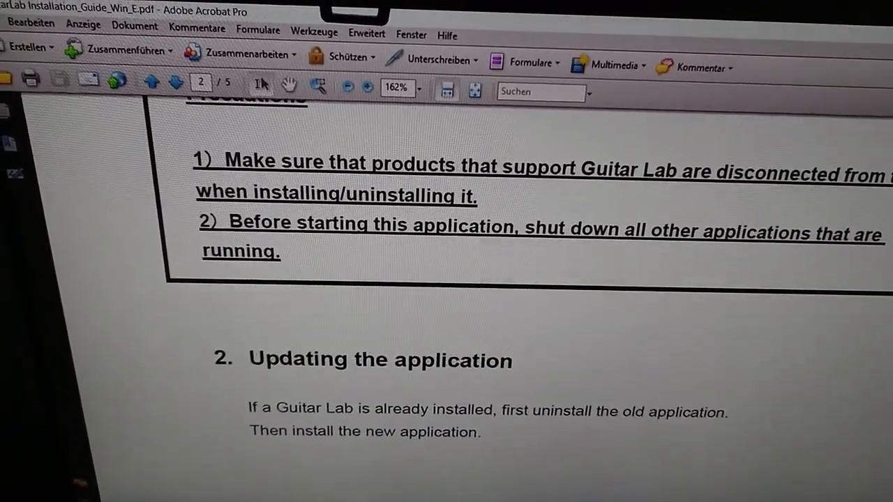
{"action": "scroll", "scroll_direction": "up", "scroll_amount": 3}
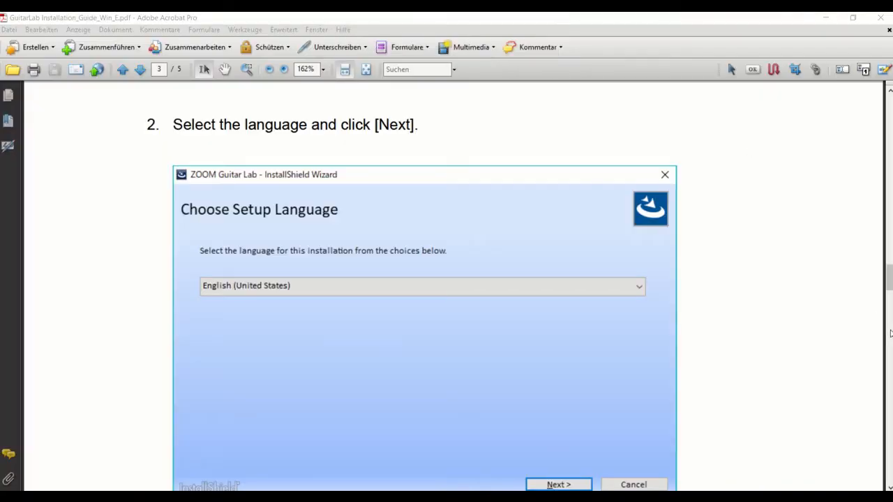
{"action": "scroll", "scroll_direction": "down", "scroll_amount": 3}
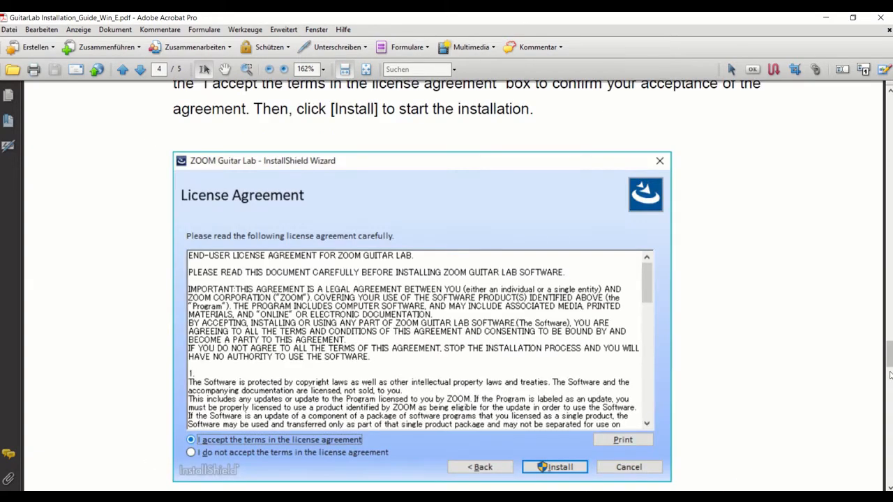
{"action": "left_click", "coordinate": [553, 466]}
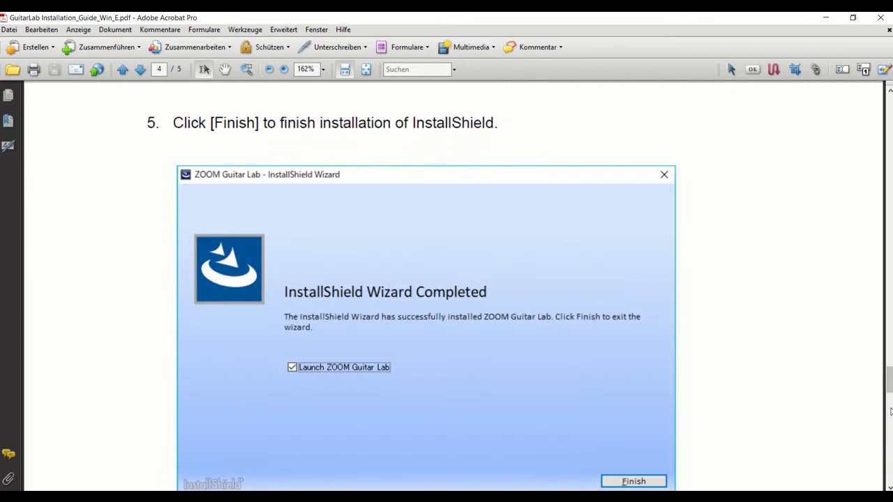
{"action": "scroll", "scroll_direction": "down", "scroll_amount": 3}
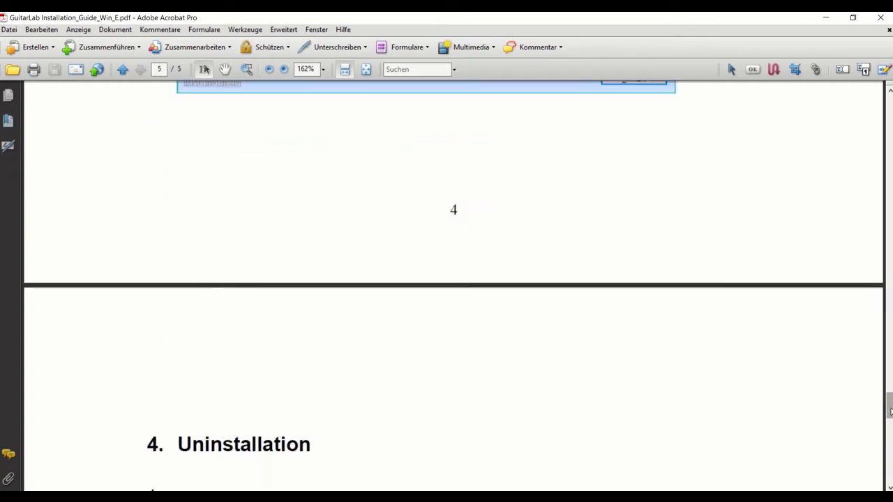
{"action": "scroll", "scroll_direction": "down", "scroll_amount": 3}
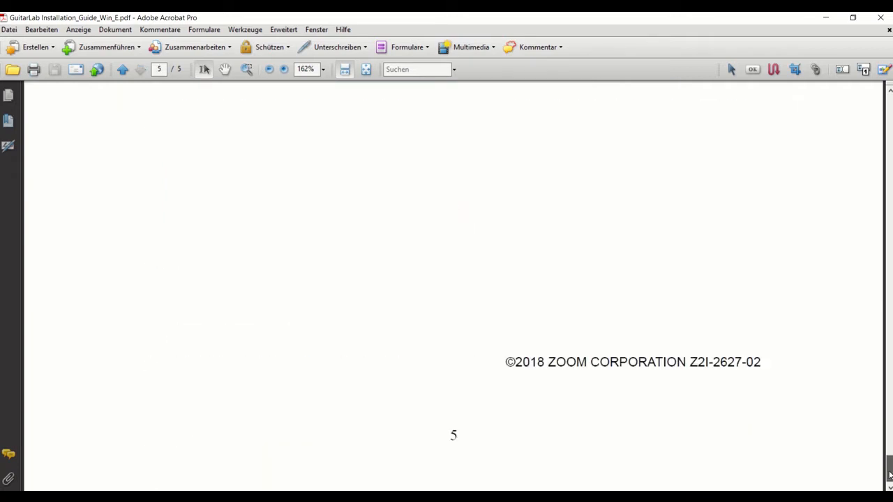
{"action": "mouse_move", "coordinate": [881, 16]}
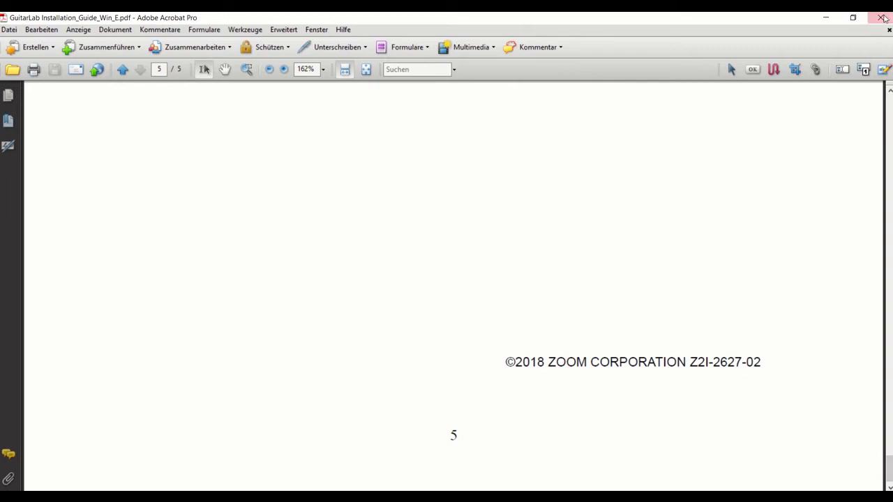
{"action": "left_click", "coordinate": [881, 17]}
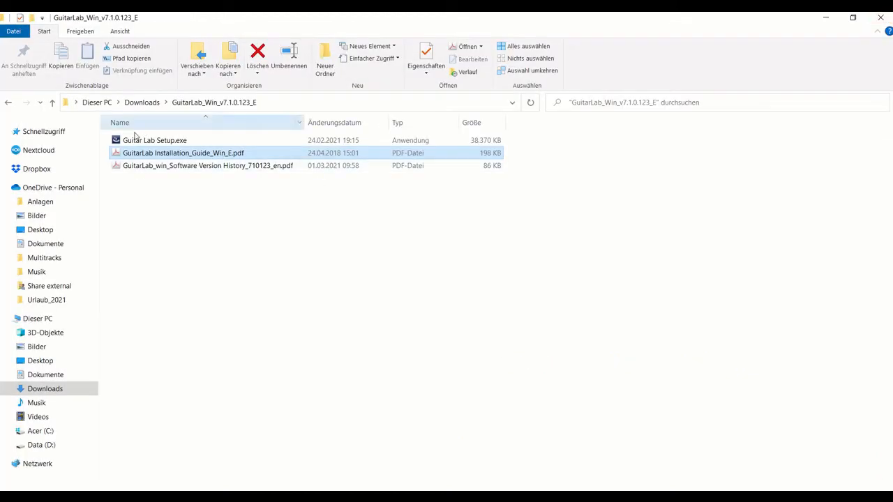
Run Guitar Lab Setup.exe from the download folder to start the installer
{"action": "left_click", "coordinate": [154, 140]}
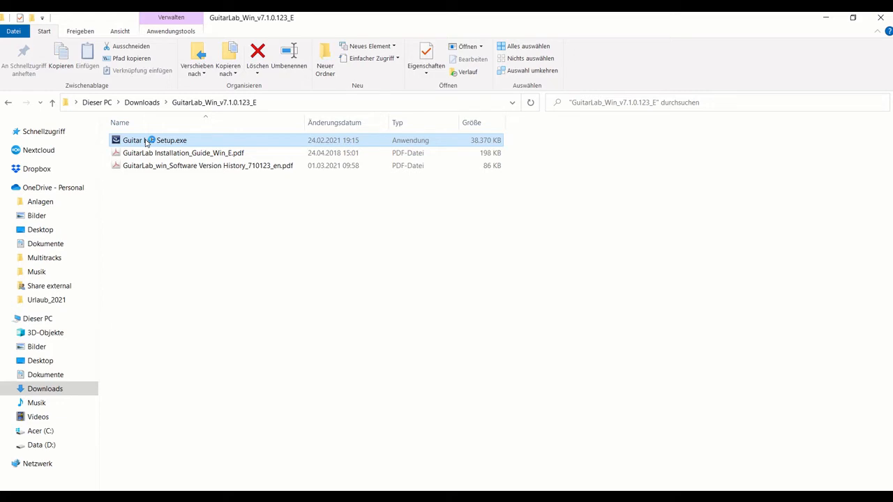
{"action": "double_click", "coordinate": [153, 140]}
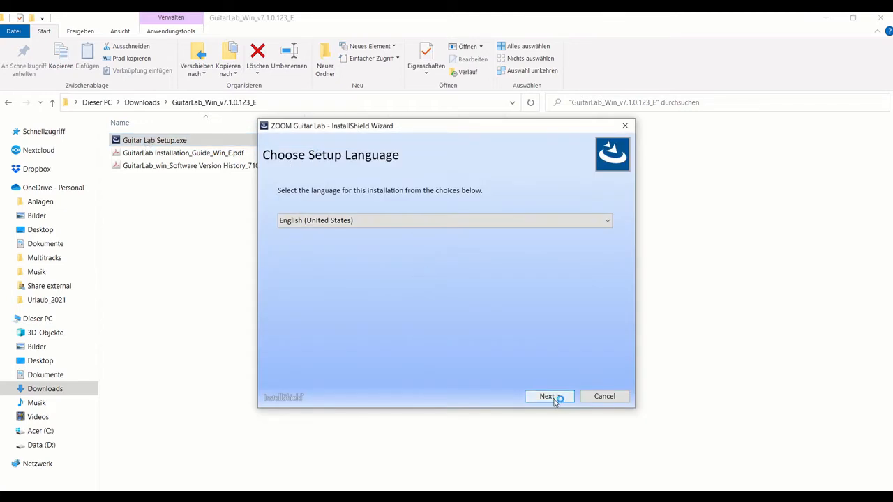
Continue with English (United States), accept the license terms and start the installation
{"action": "left_click", "coordinate": [550, 397]}
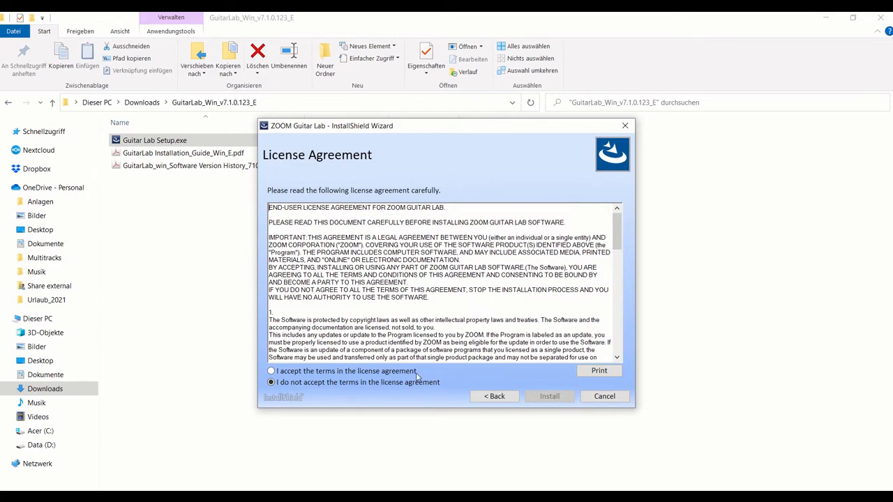
{"action": "left_click", "coordinate": [271, 371]}
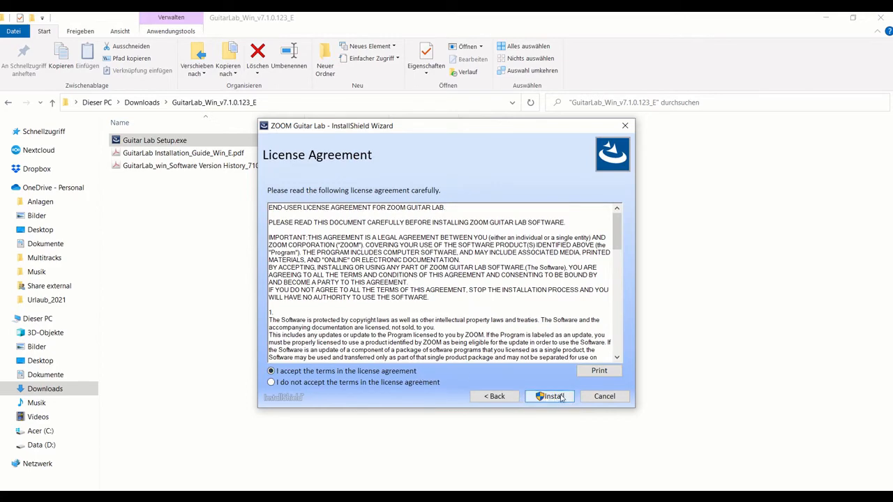
{"action": "left_click", "coordinate": [550, 396]}
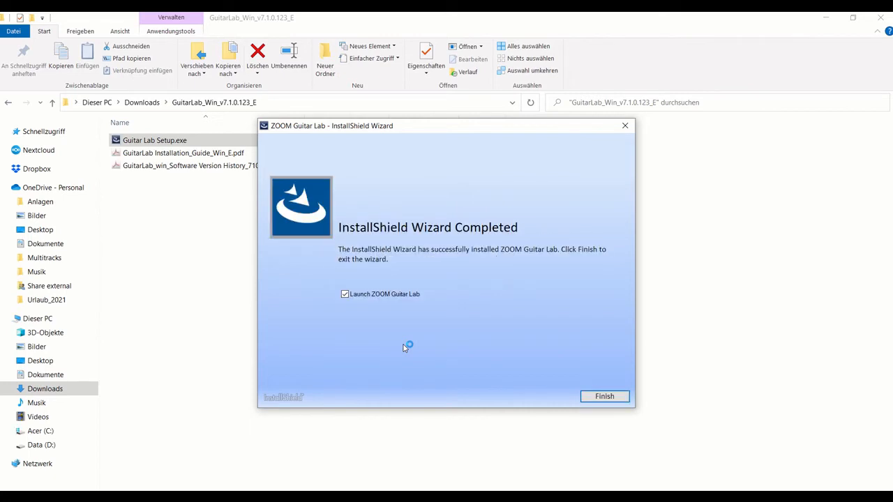
Leave 'Launch ZOOM Guitar Lab' ticked and finish the InstallShield Wizard
{"action": "left_click", "coordinate": [344, 293]}
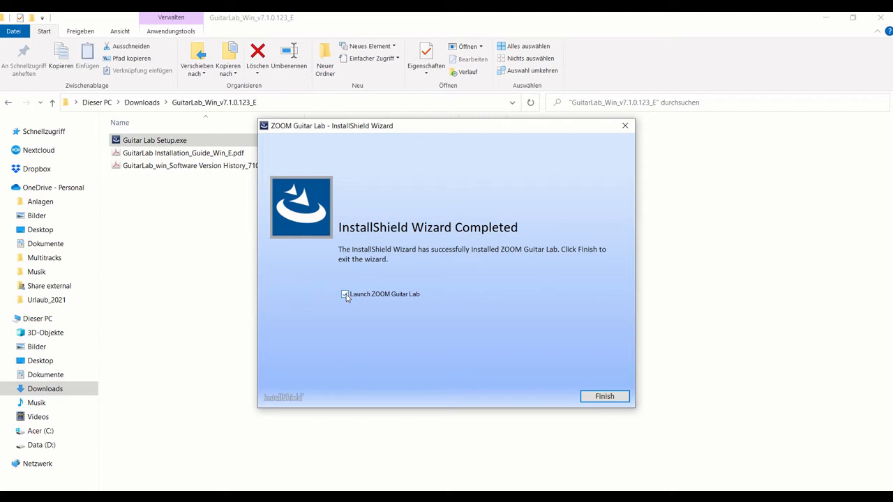
{"action": "left_click", "coordinate": [343, 293]}
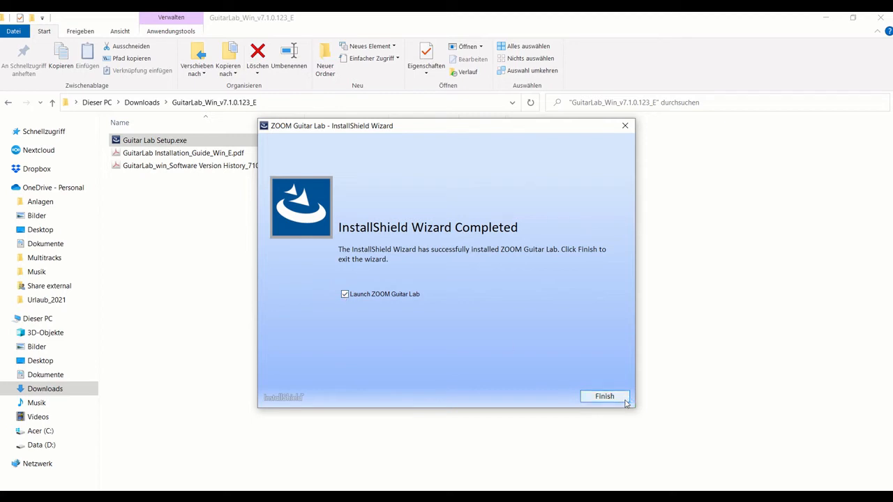
{"action": "left_click", "coordinate": [603, 396]}
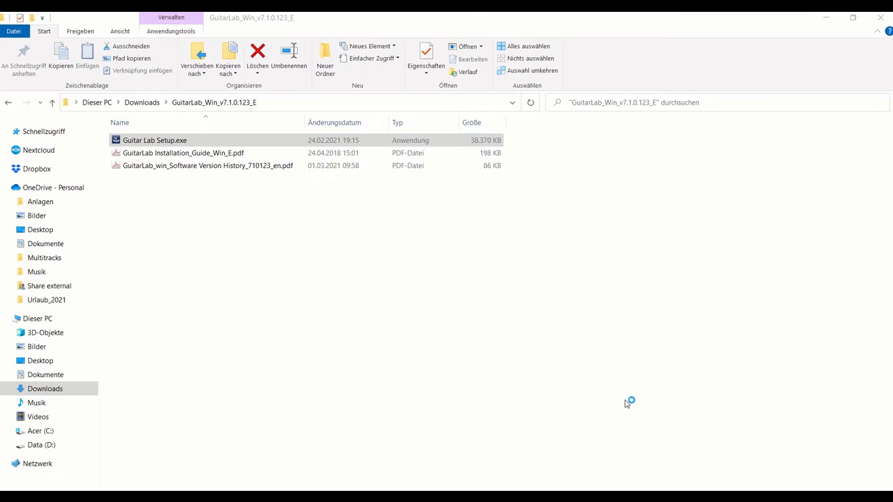
Let ZOOM Guitar Lab start on the EFFECT tab reporting 'No Device Found'
{"action": "double_click", "coordinate": [154, 139]}
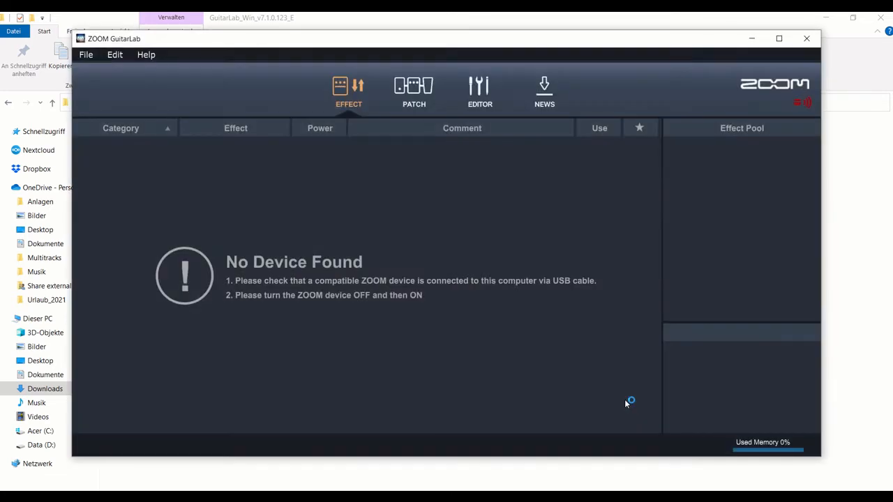
{"action": "mouse_move", "coordinate": [624, 404]}
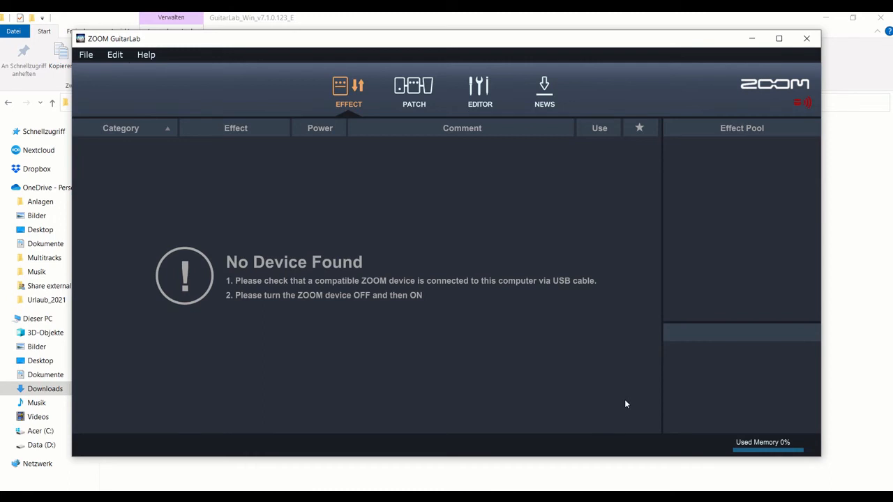
{"action": "mouse_move", "coordinate": [427, 330]}
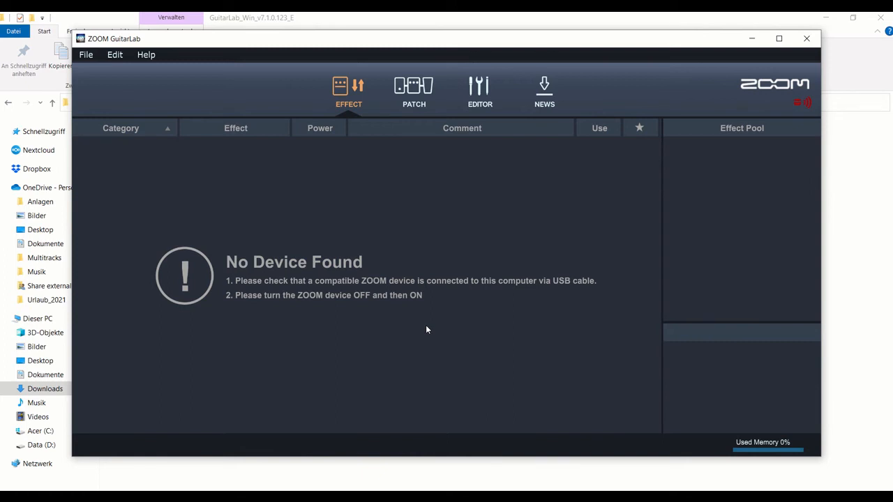
{"action": "mouse_move", "coordinate": [145, 54]}
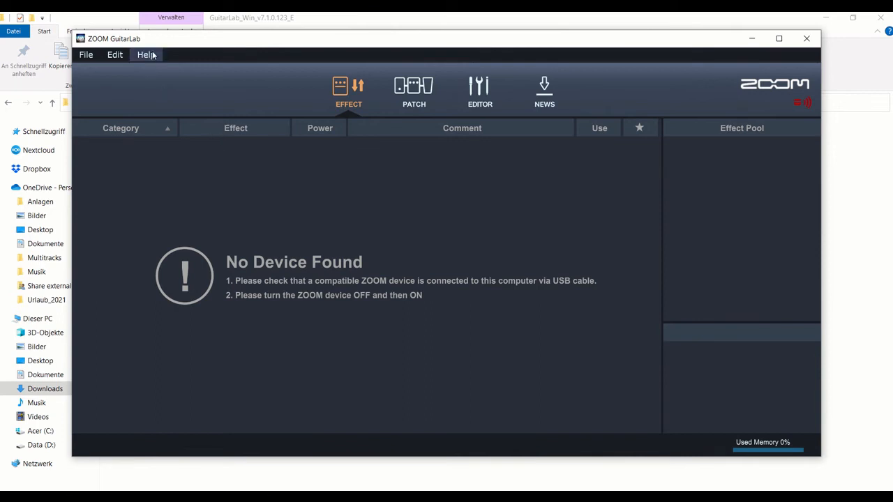
Browse the Help menu, then the File and Edit menus showing Undo and Preferences
{"action": "left_click", "coordinate": [145, 54]}
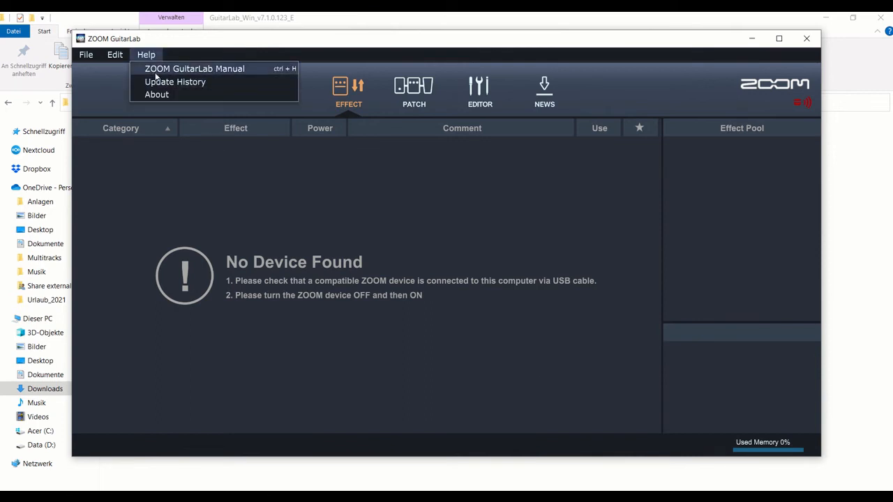
{"action": "left_click", "coordinate": [115, 54]}
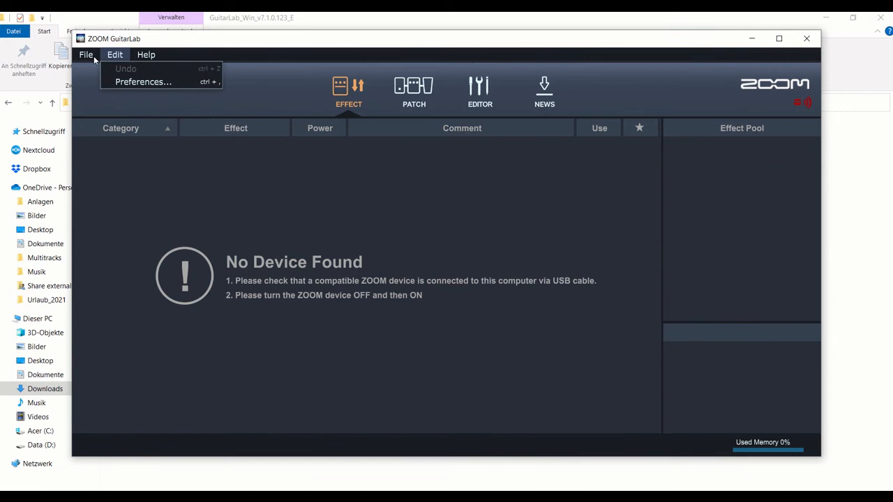
{"action": "mouse_move", "coordinate": [617, 74]}
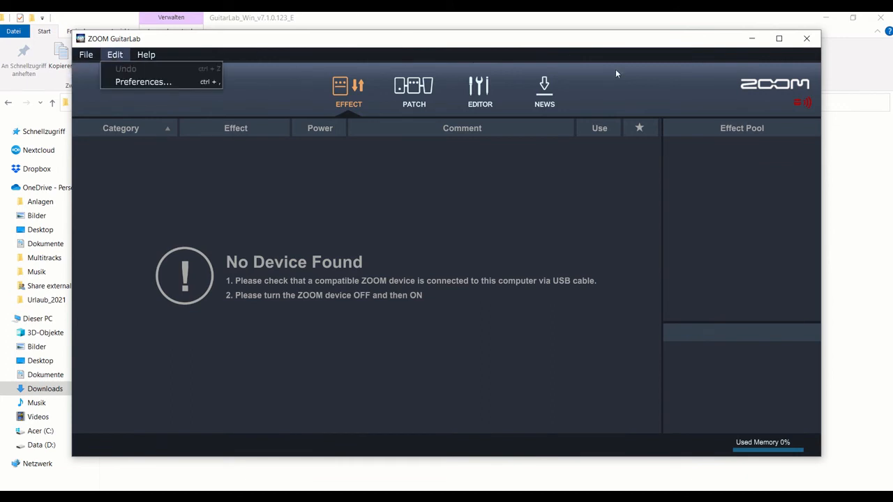
{"action": "mouse_move", "coordinate": [834, 44]}
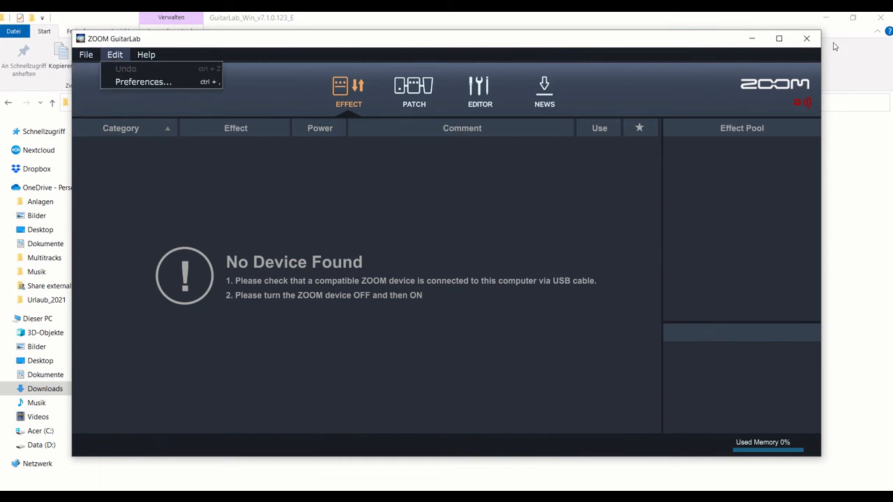